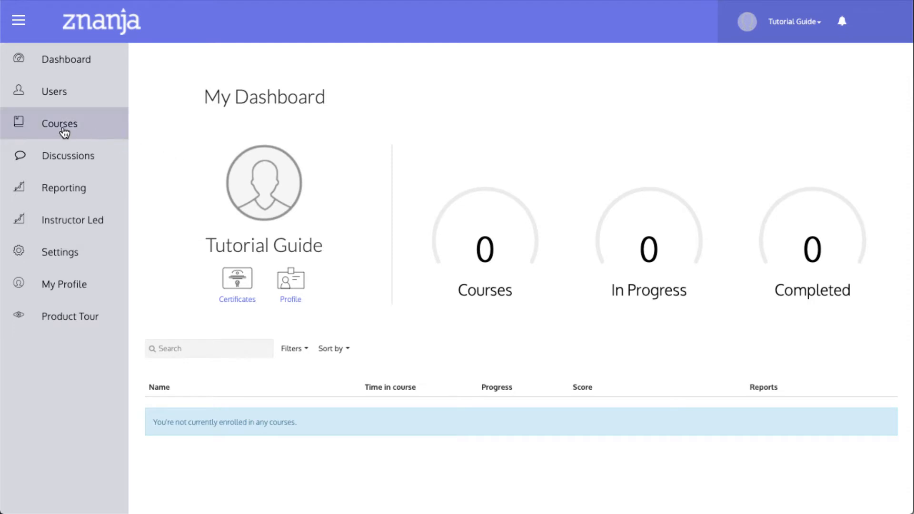
Go to Courses and choose Create to reach the eLearning course creation page.
left_click(59, 123)
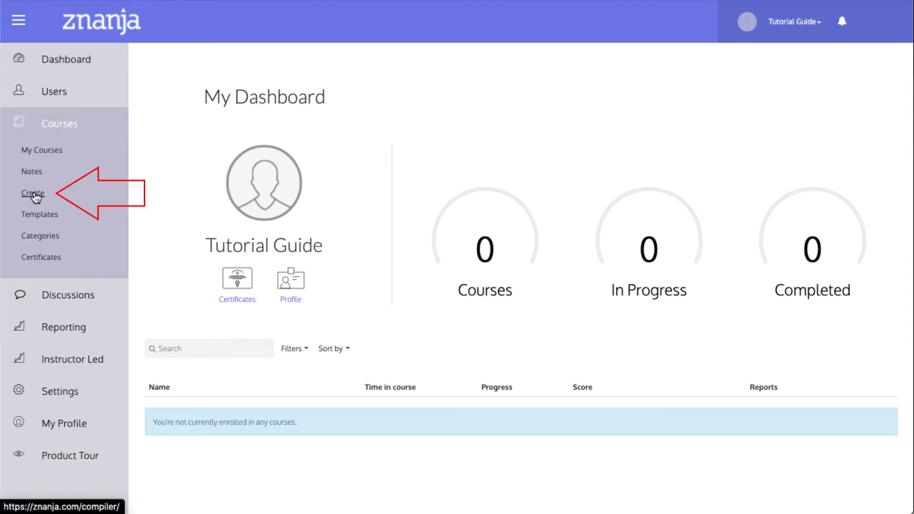
left_click(33, 193)
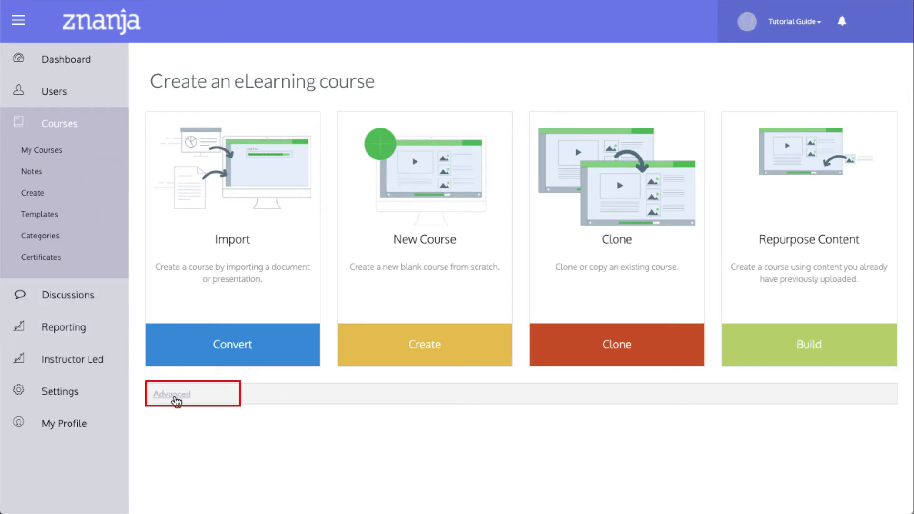
Expand the Advanced options and choose Import SCORM package.
left_click(171, 395)
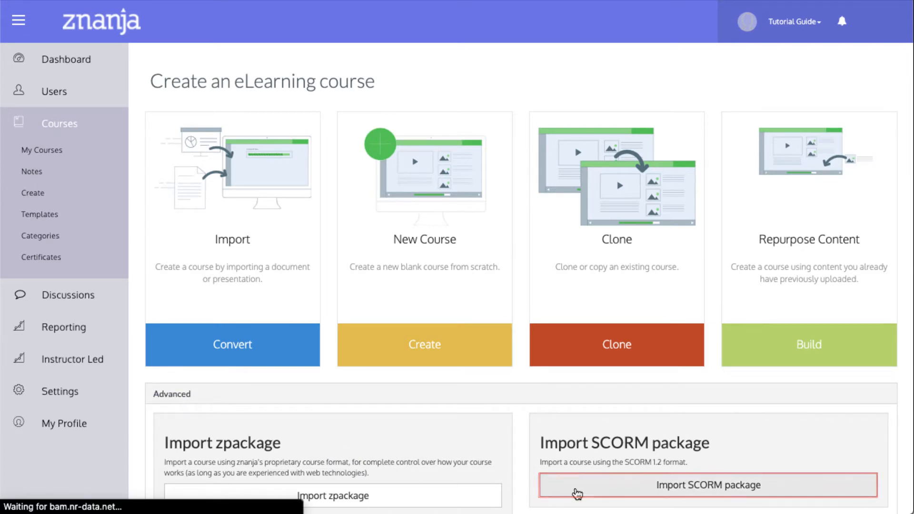
left_click(707, 484)
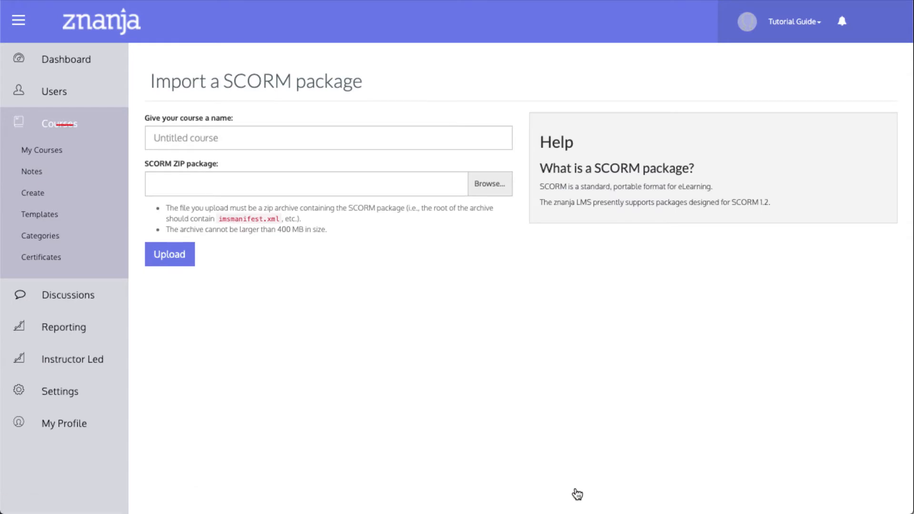
Enter 'My New Course' as the course name on the SCORM import form.
left_click(328, 138)
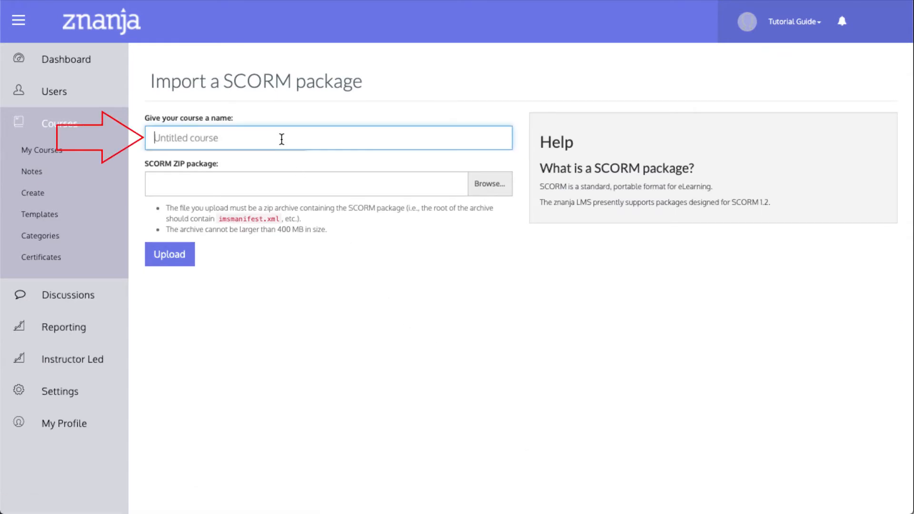
type("My New Course")
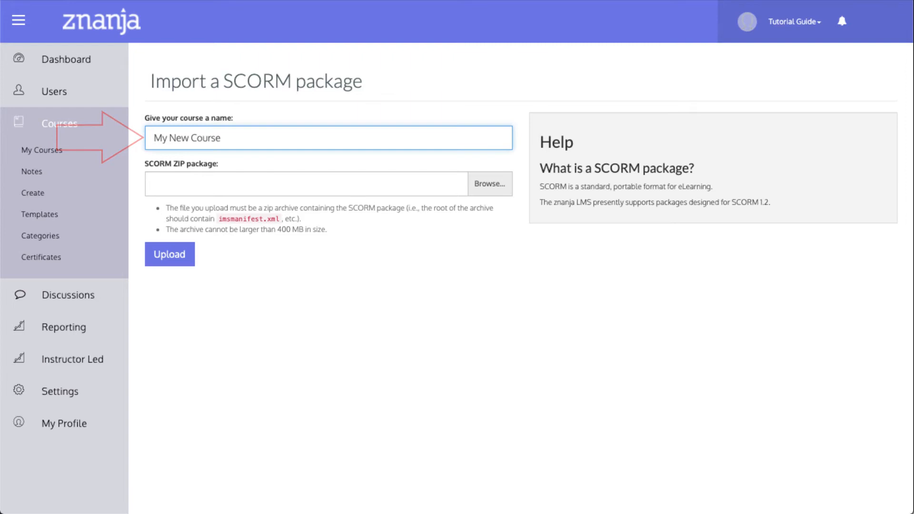
left_click(328, 138)
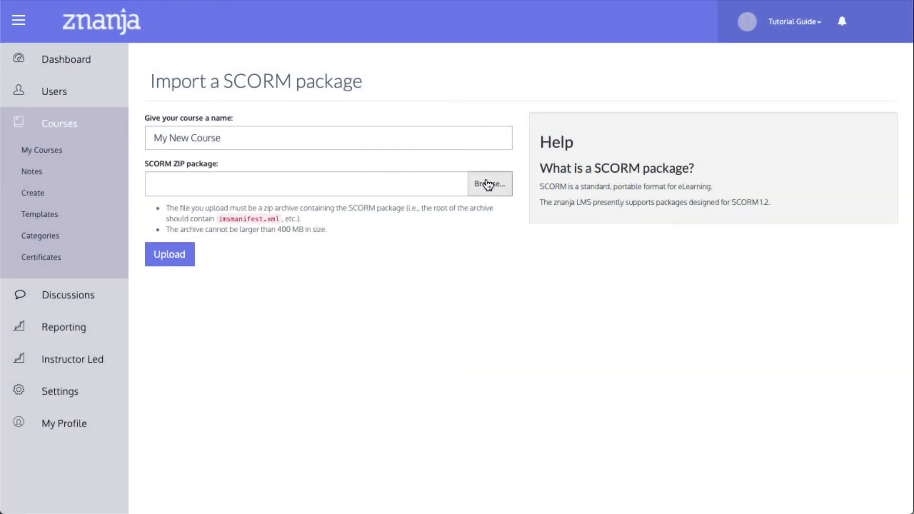
Attach 'Import tutorial.zip' as the package and upload it to create the course.
left_click(488, 183)
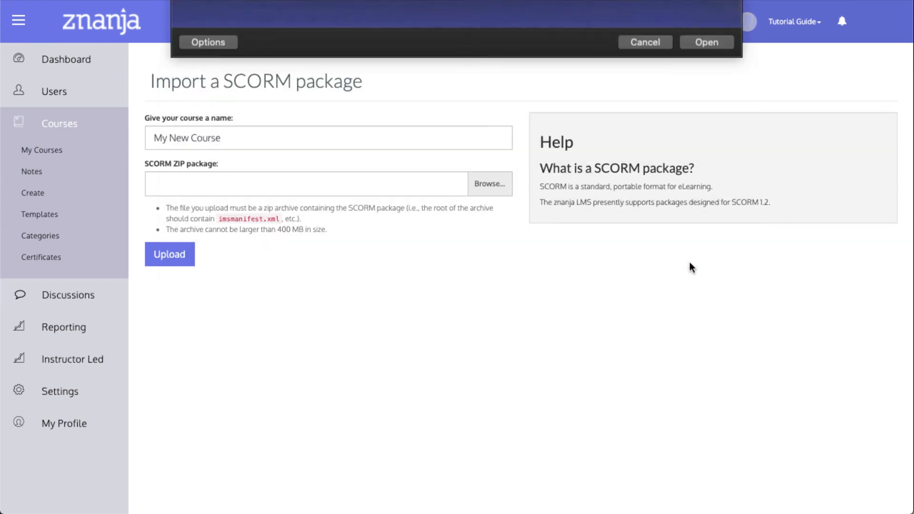
left_click(706, 42)
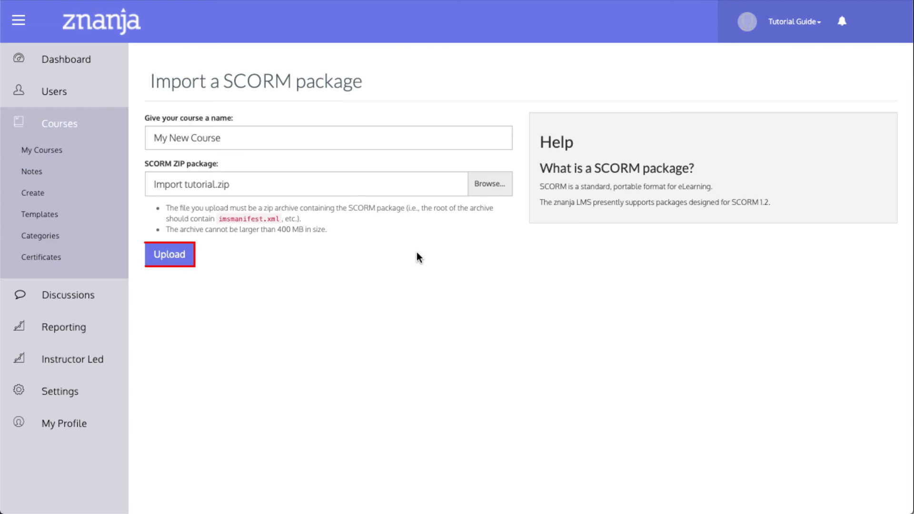
left_click(169, 255)
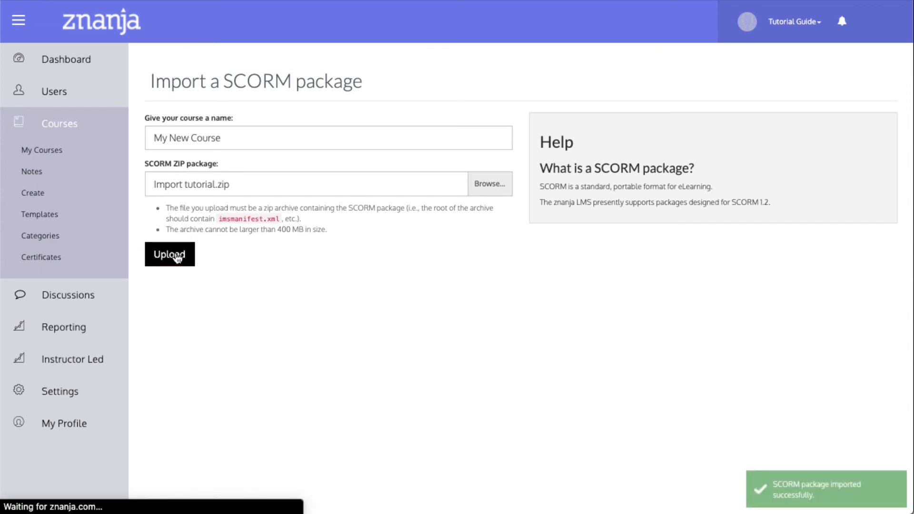
left_click(170, 254)
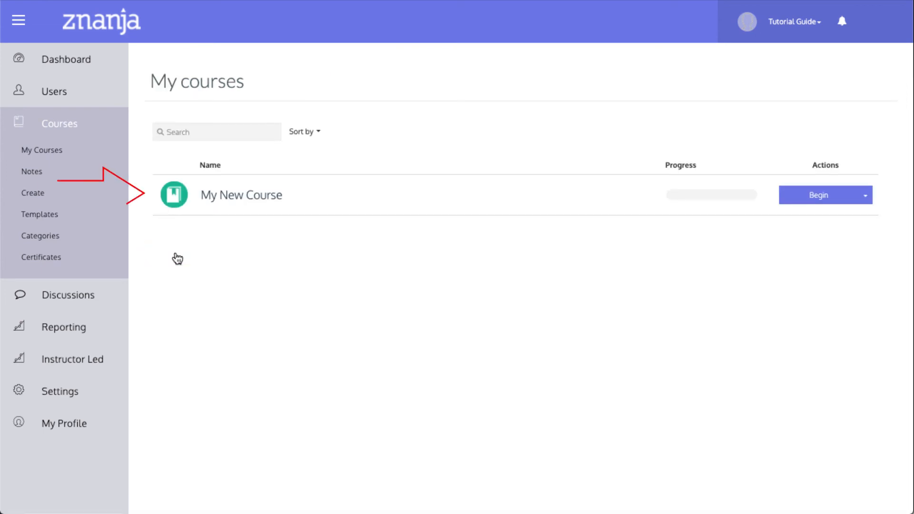